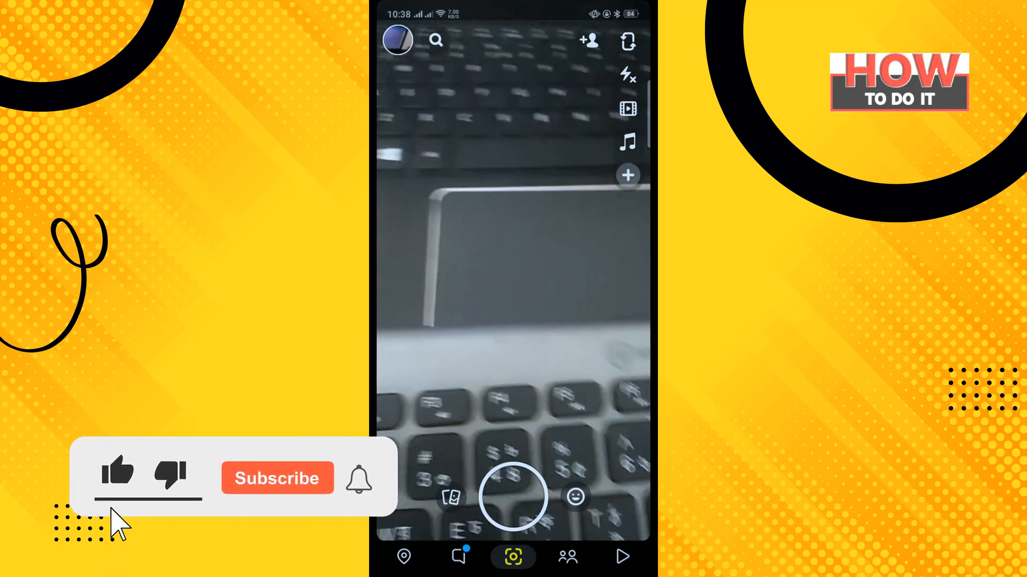
# Open your profile page from the Bitmoji avatar on the camera screen.
pyautogui.click(277, 478)
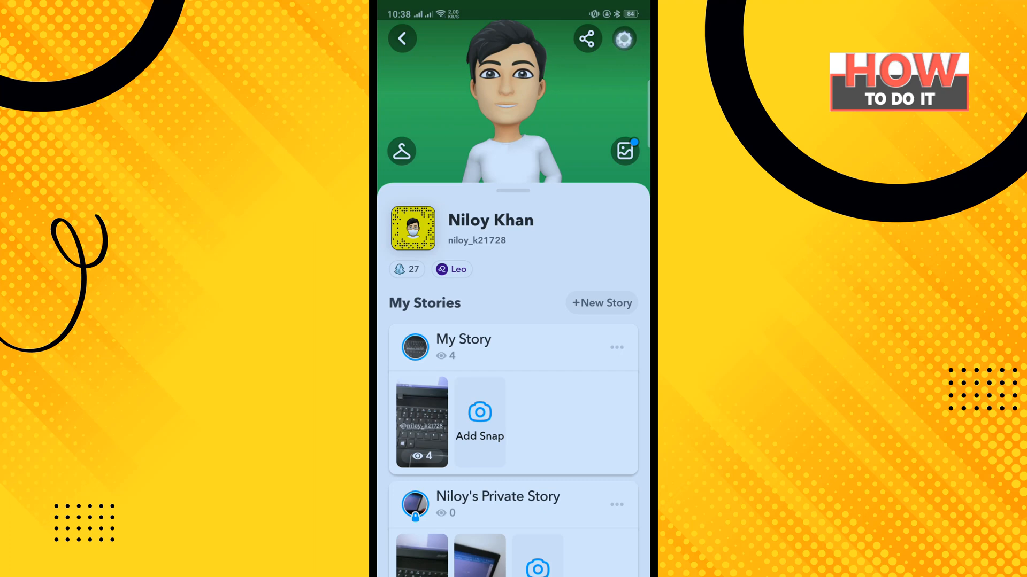
# Open Settings from the profile gear icon and scroll toward Saved Login Info.
pyautogui.click(622, 38)
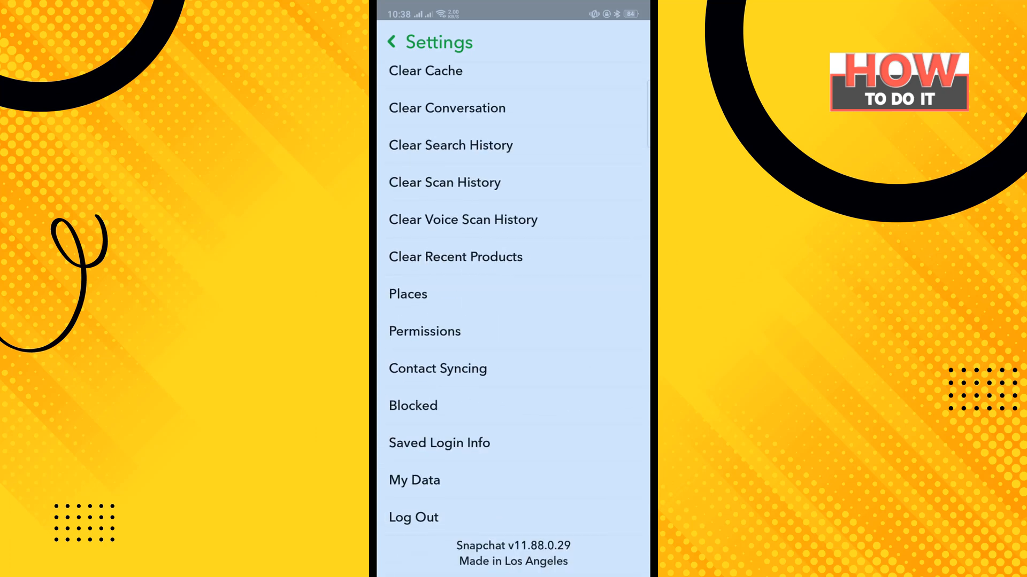
pyautogui.click(504, 436)
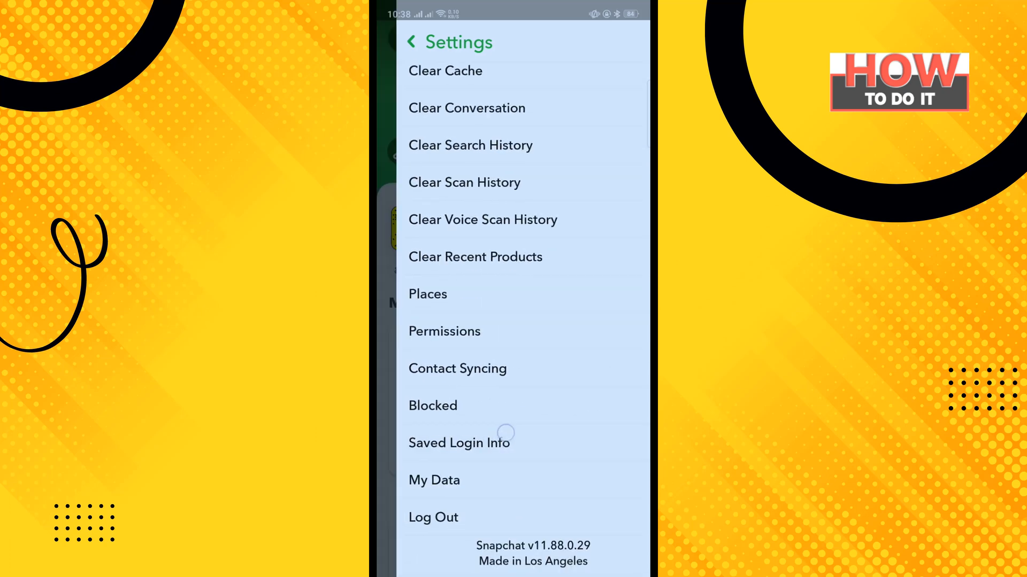
# Remove this device from Saved Login Info and confirm Yes in the delete dialog.
pyautogui.click(459, 443)
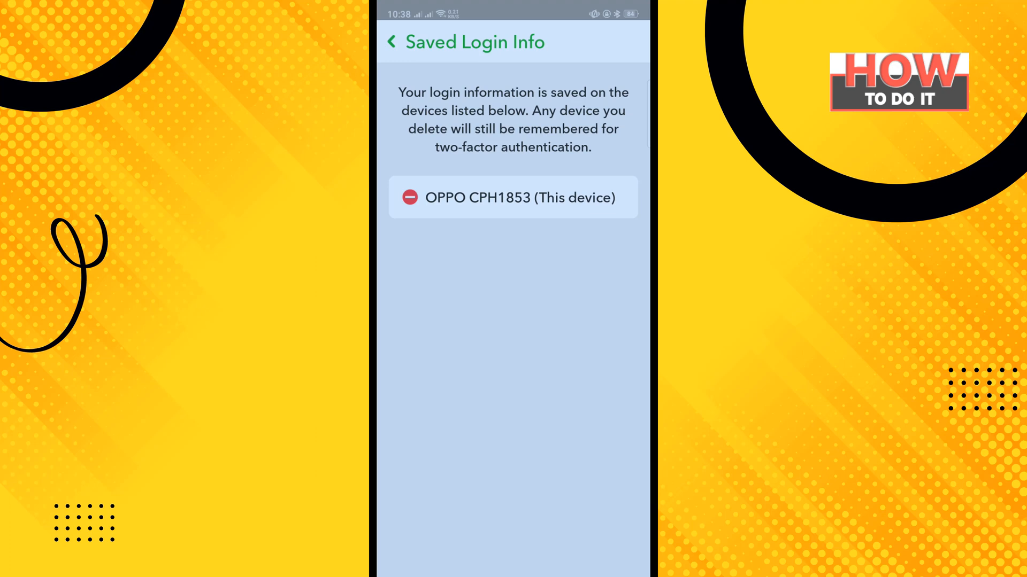
pyautogui.click(409, 197)
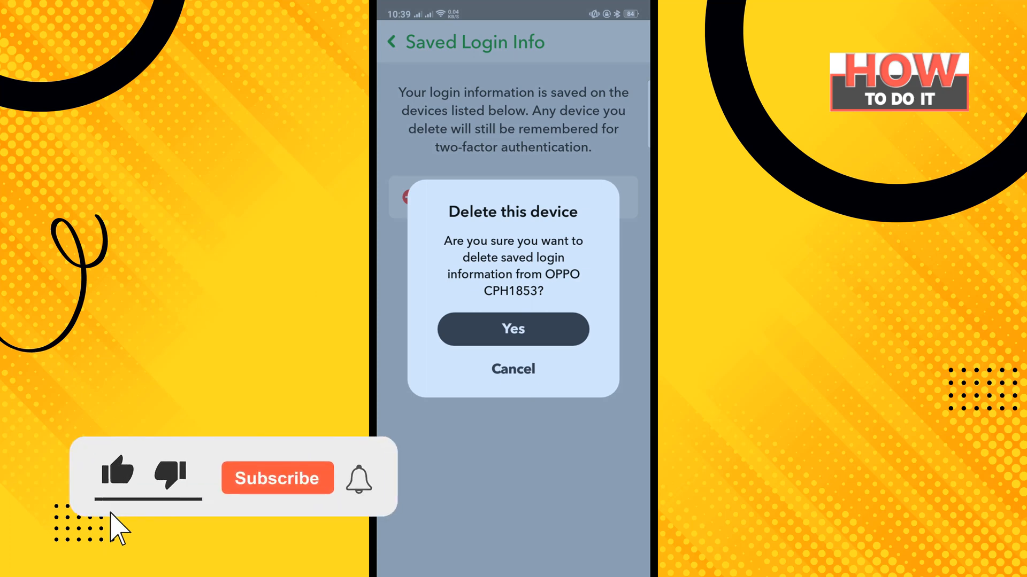
pyautogui.click(513, 329)
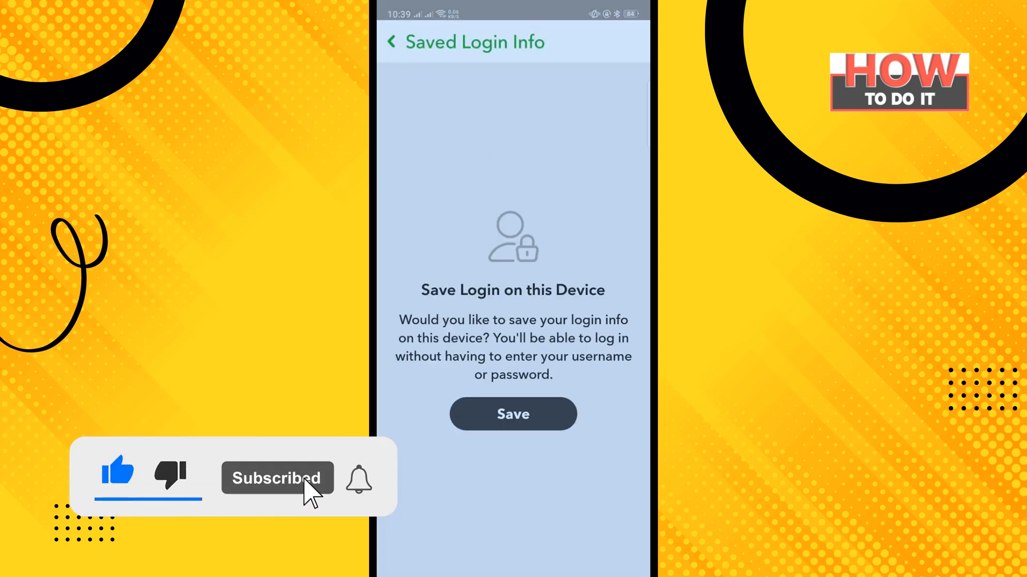